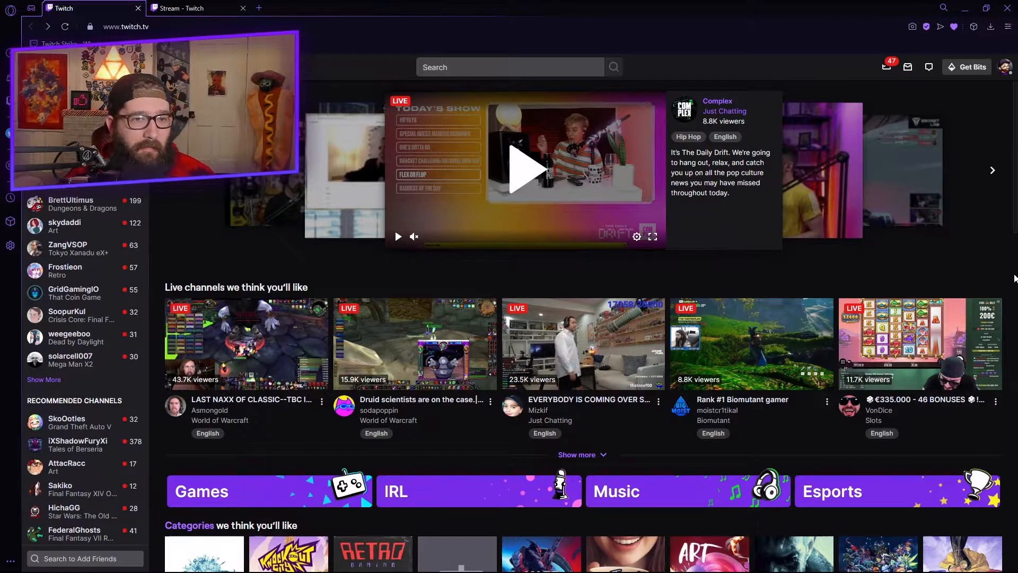
pyautogui.moveTo(1005, 275)
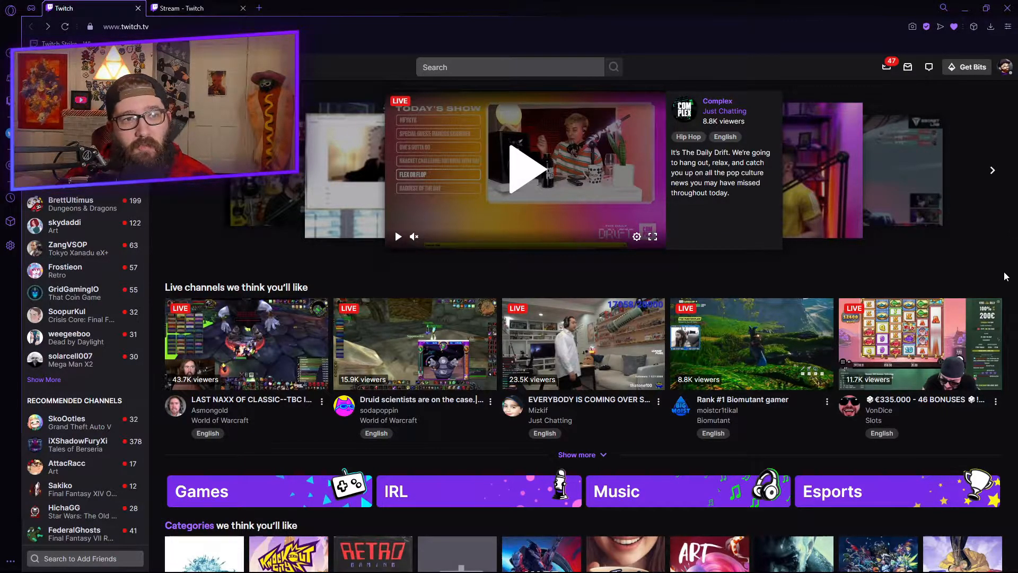
pyautogui.moveTo(1002, 272)
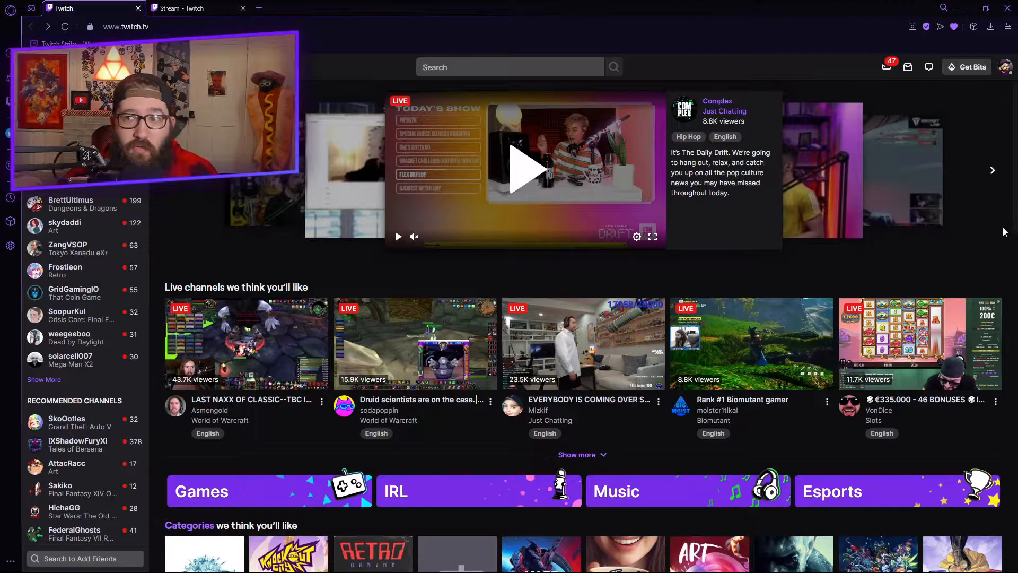
pyautogui.moveTo(1006, 70)
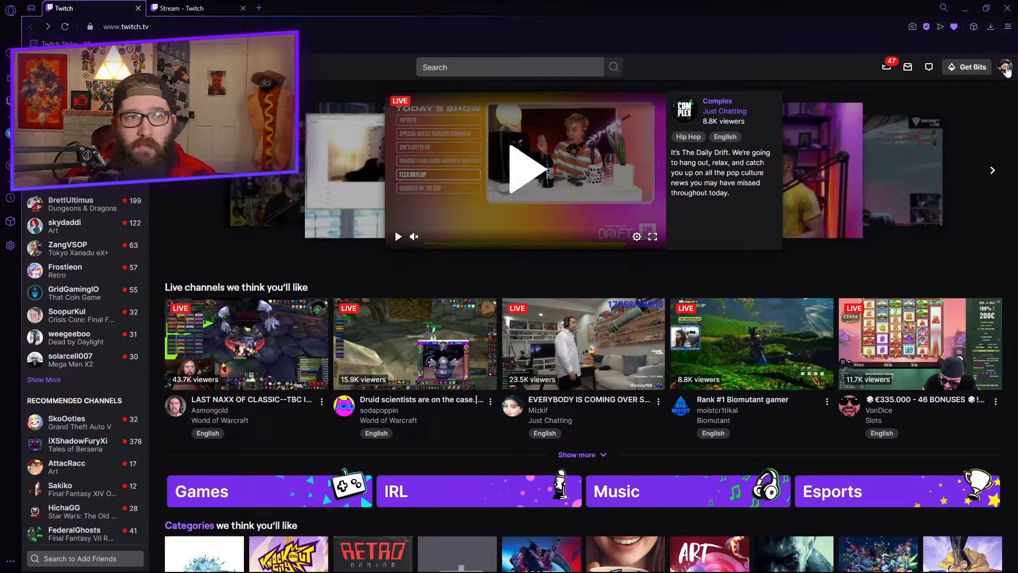
# - Go to the Creator Dashboard from the profile avatar's account menu
pyautogui.click(1008, 66)
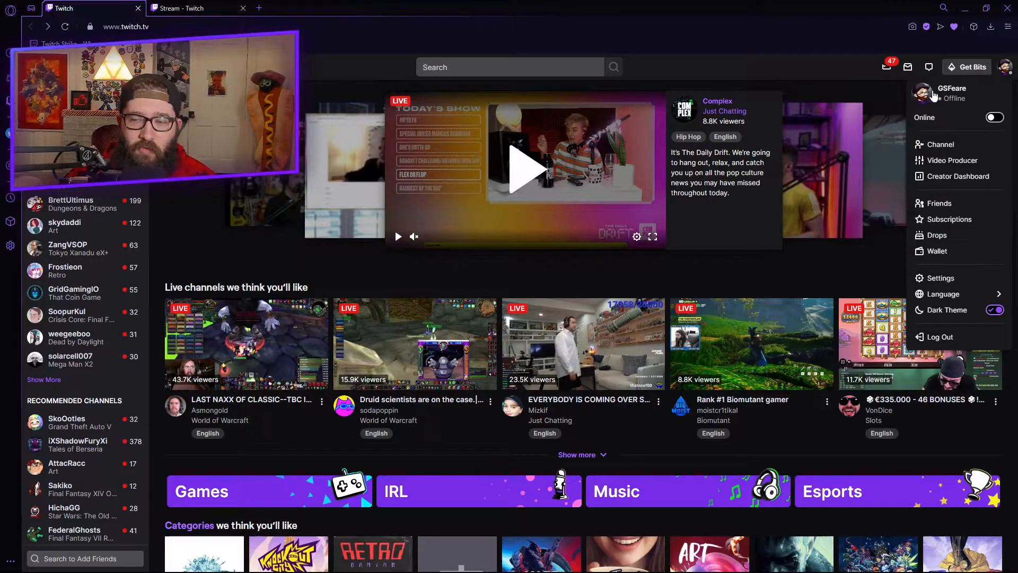
pyautogui.moveTo(958, 176)
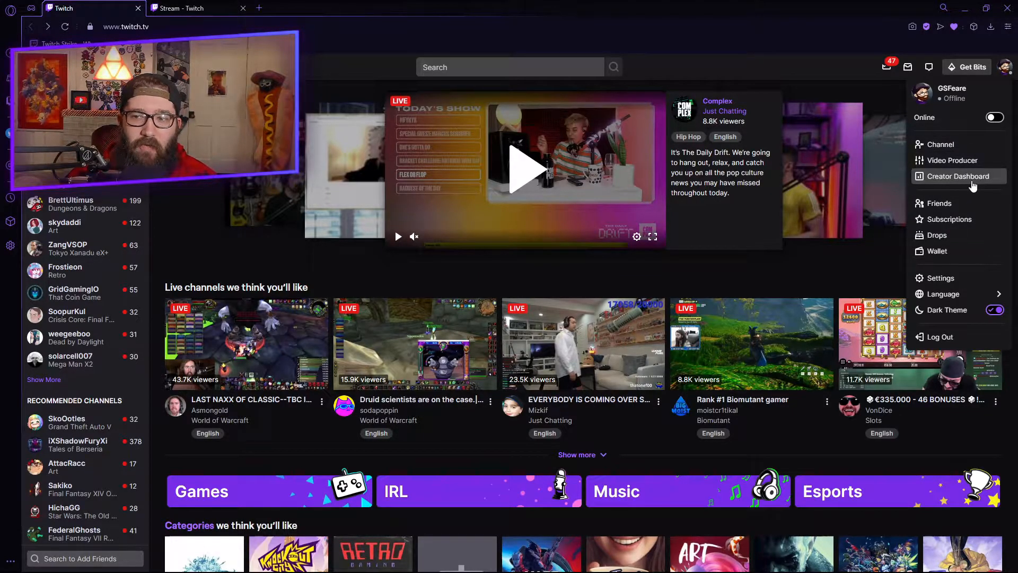
pyautogui.click(958, 176)
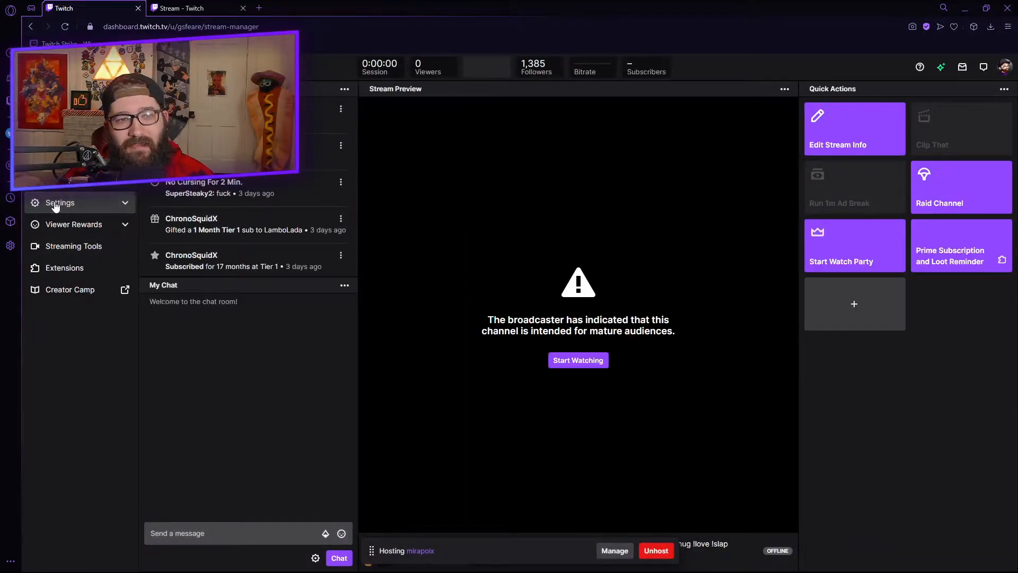
# - Reach the dashboard's Stream settings with the primary stream key, then switch to OBS Studio
pyautogui.click(58, 202)
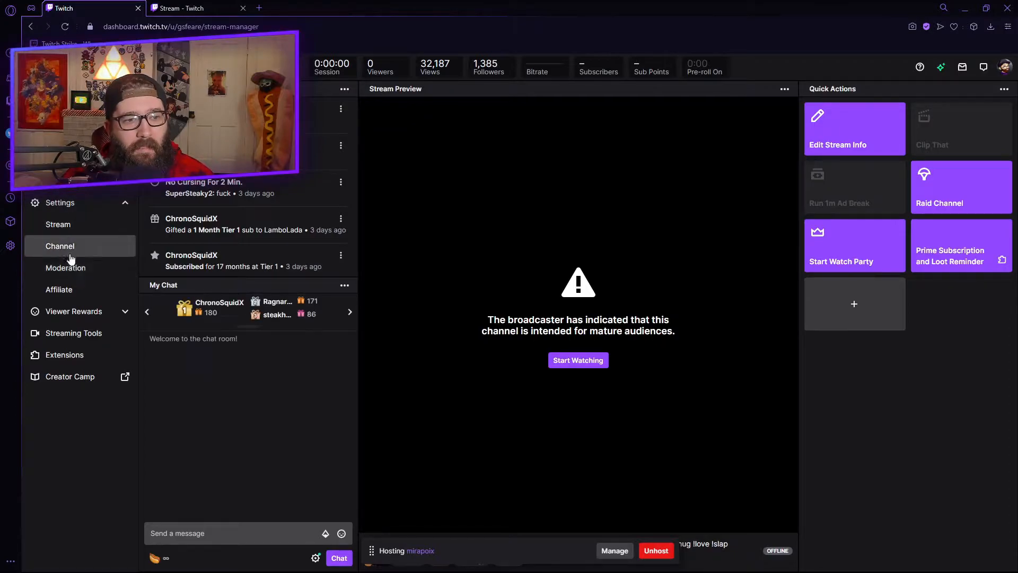
pyautogui.click(58, 224)
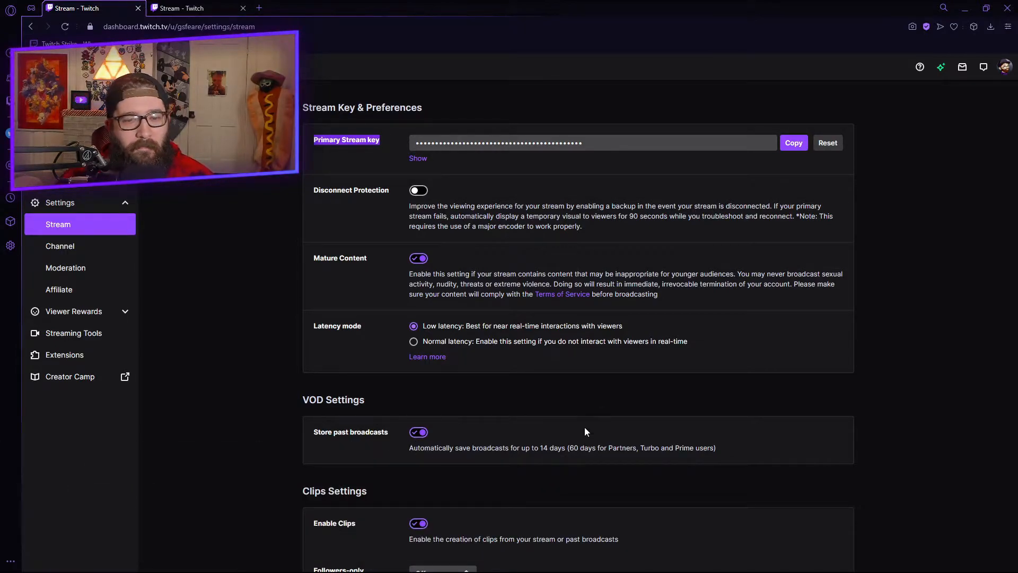
pyautogui.moveTo(793, 142)
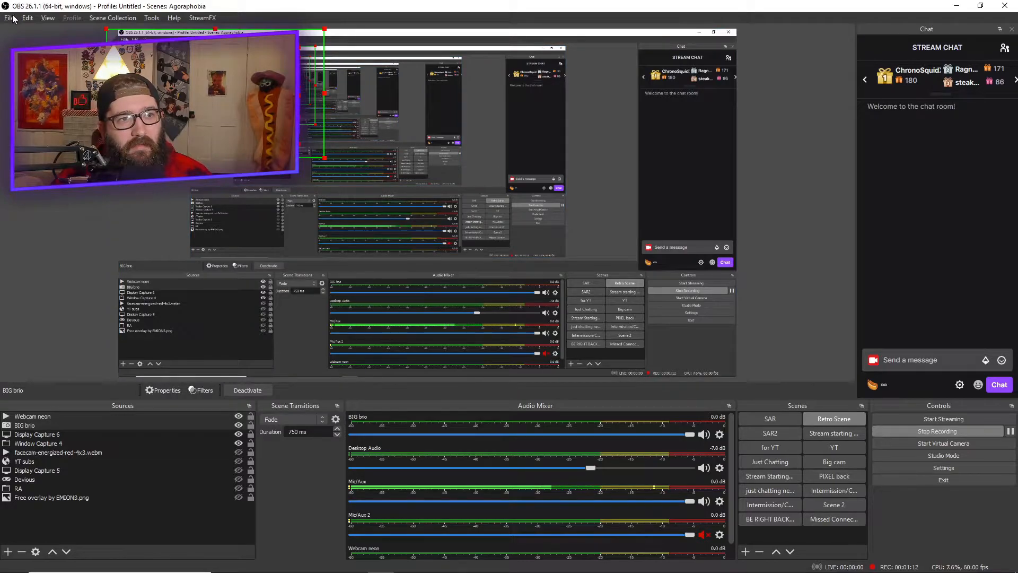
pyautogui.click(9, 18)
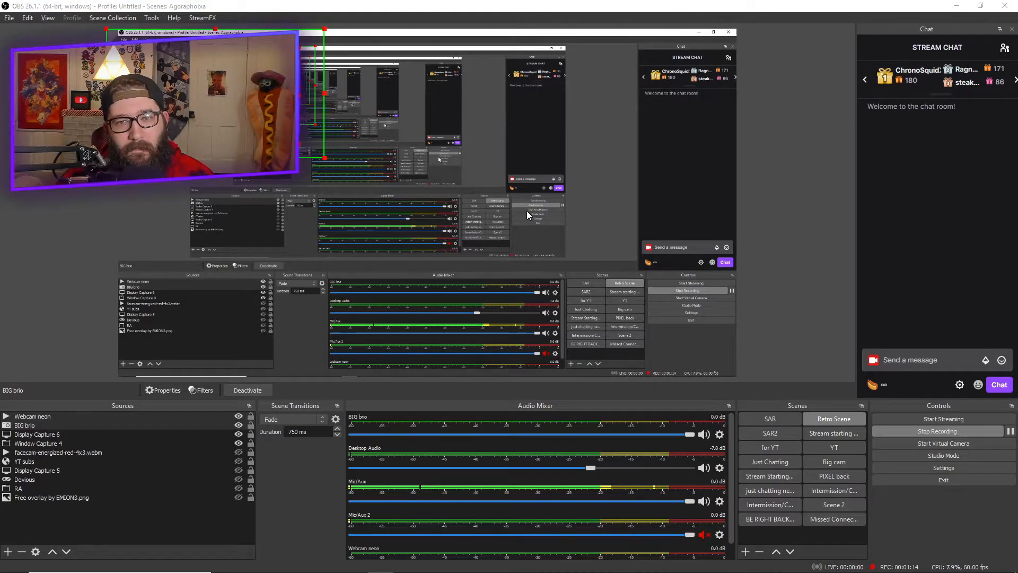
# - Bring up OBS settings on the Stream page showing Twitch service and Auto server
pyautogui.click(943, 467)
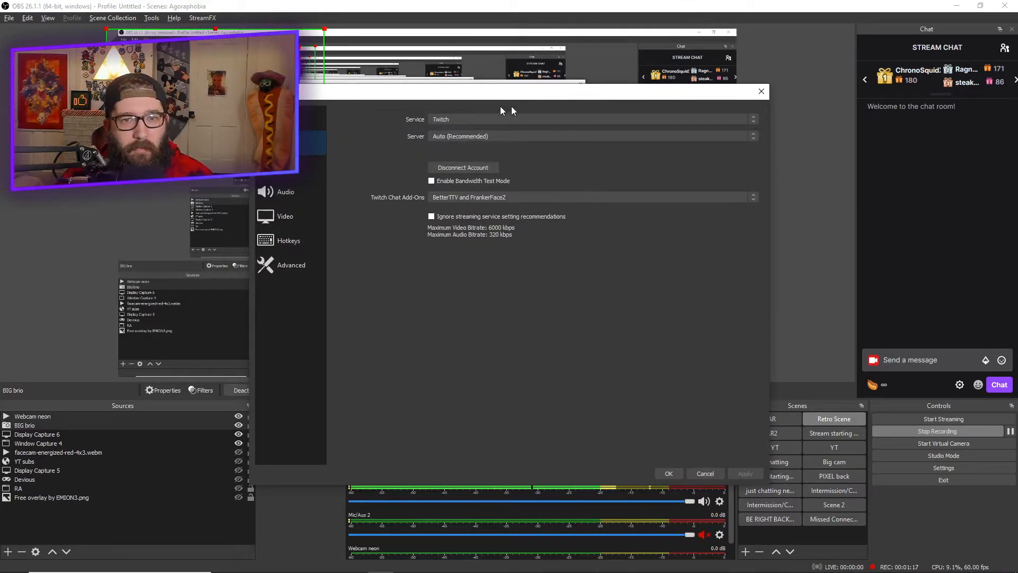
pyautogui.moveTo(560, 157)
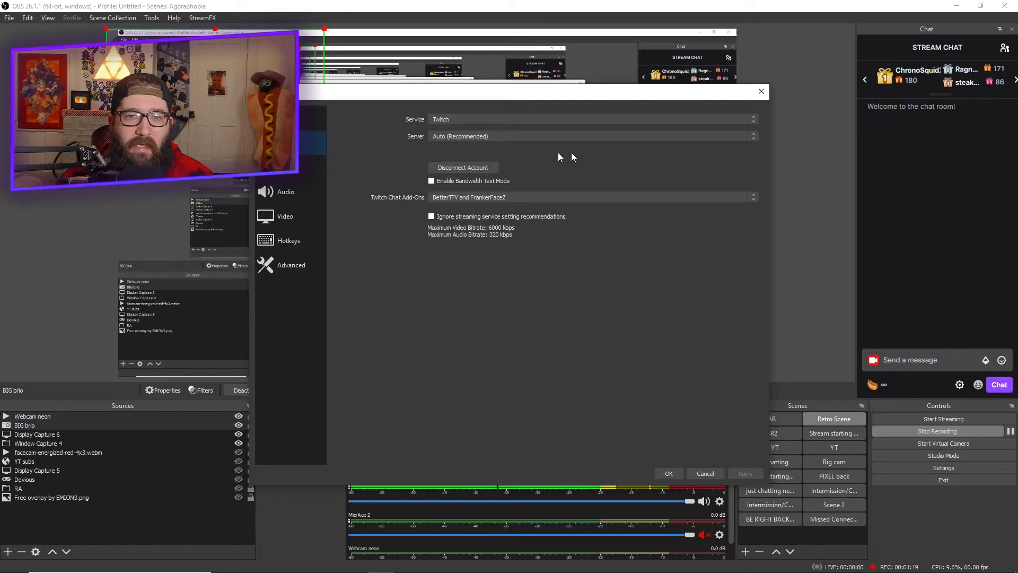
pyautogui.moveTo(440, 151)
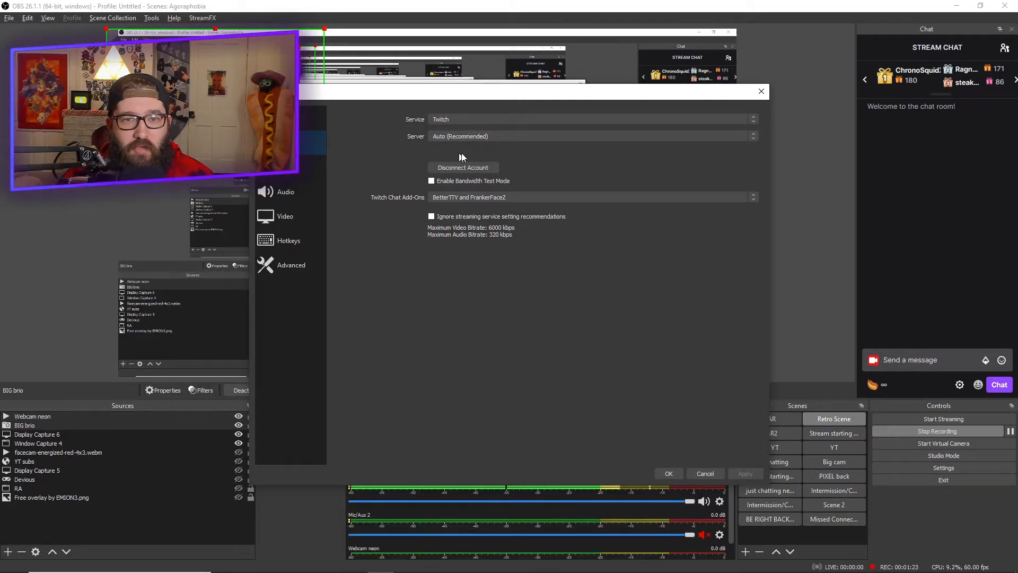
pyautogui.moveTo(513, 151)
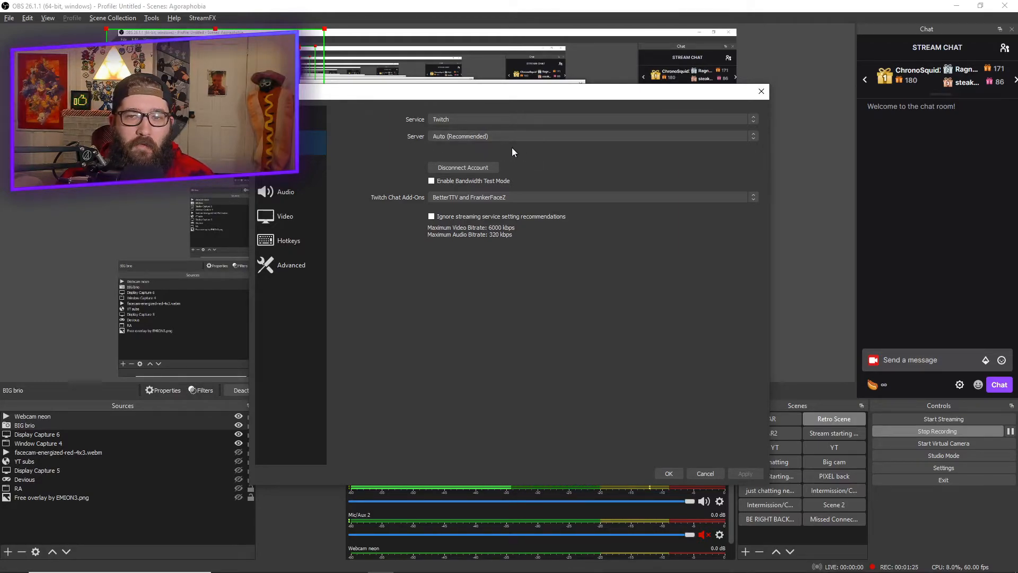
pyautogui.moveTo(456, 156)
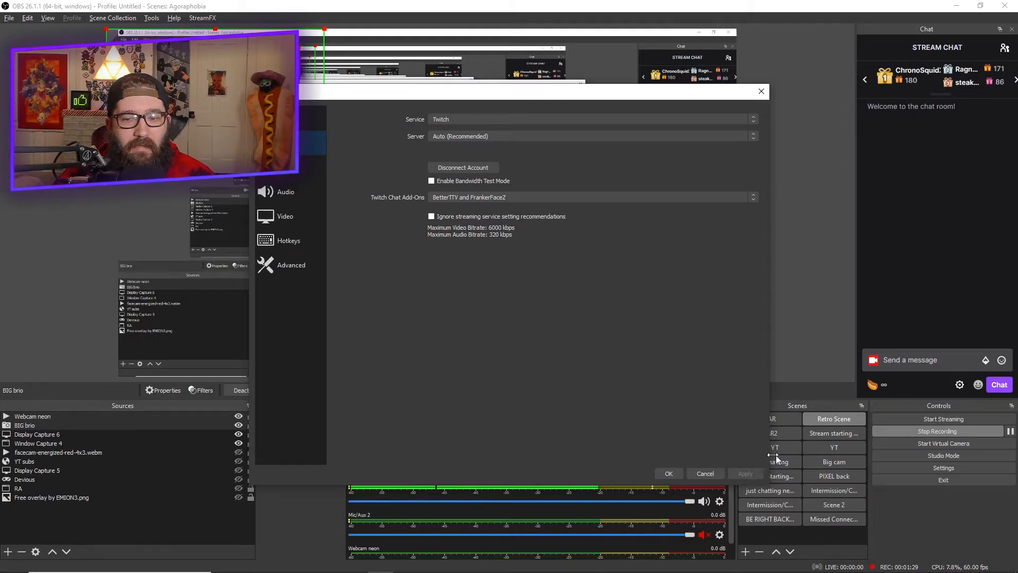
pyautogui.moveTo(598, 368)
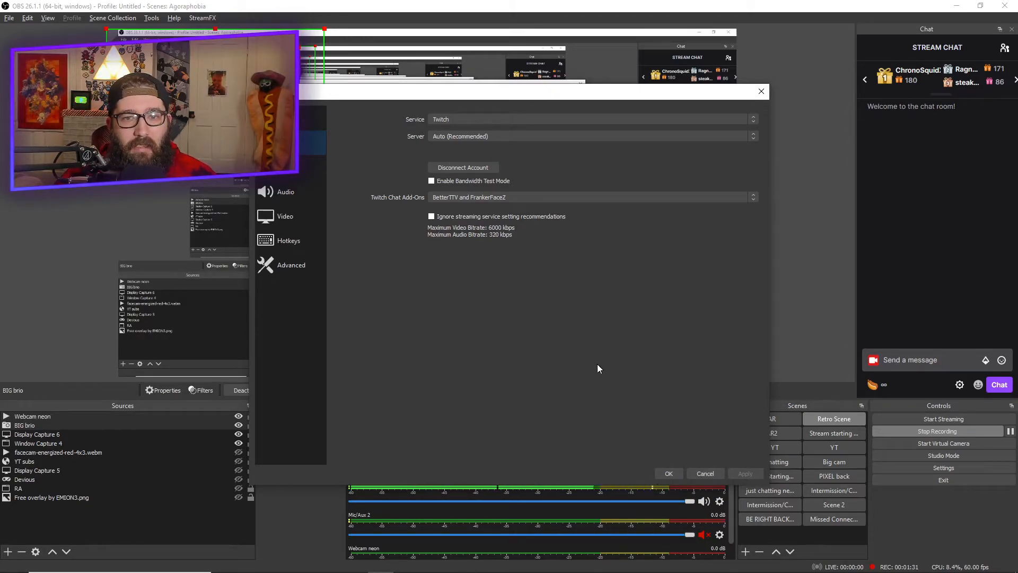